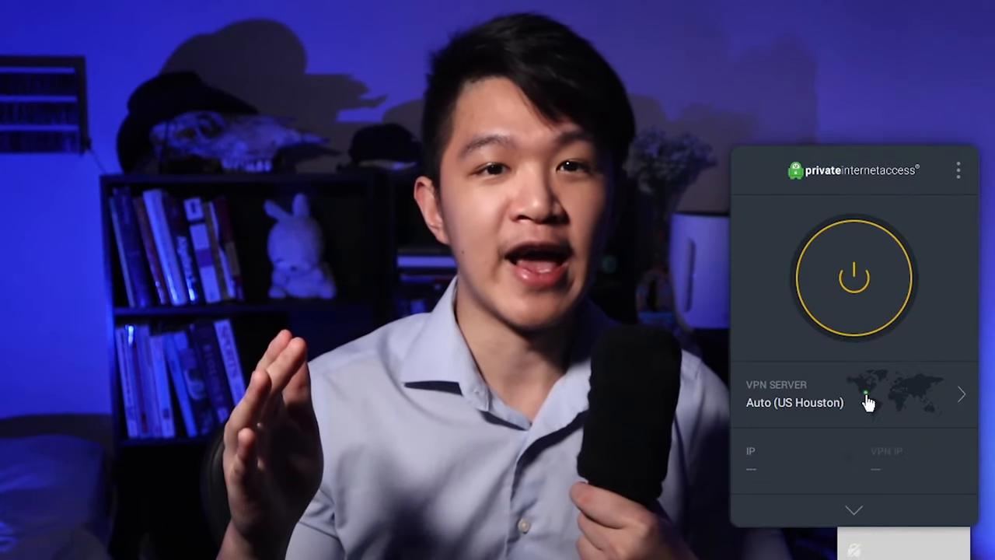
- Reach Paxful's Create account page via the sign-up link and Get started menu
{"action": "left_click", "coordinate": [855, 399]}
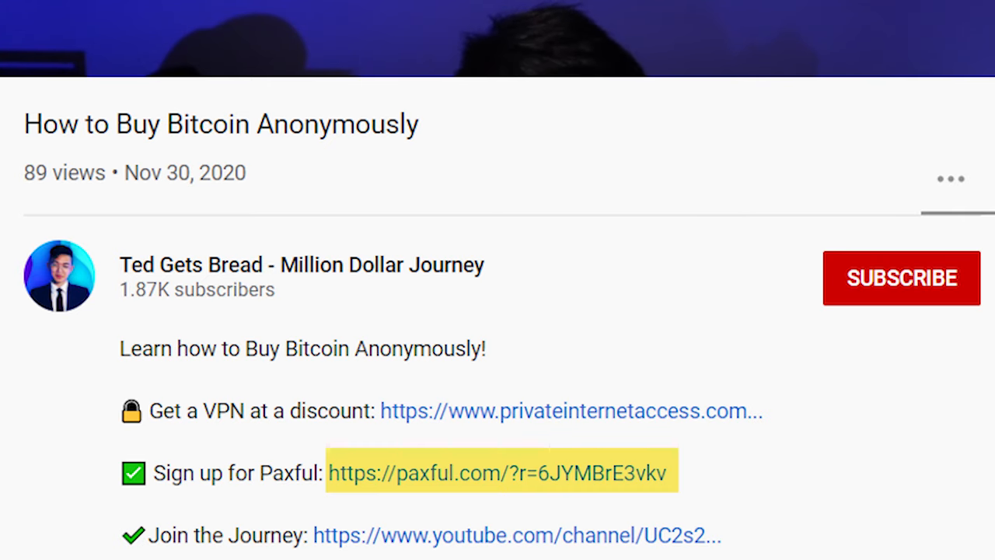
{"action": "left_click", "coordinate": [499, 472]}
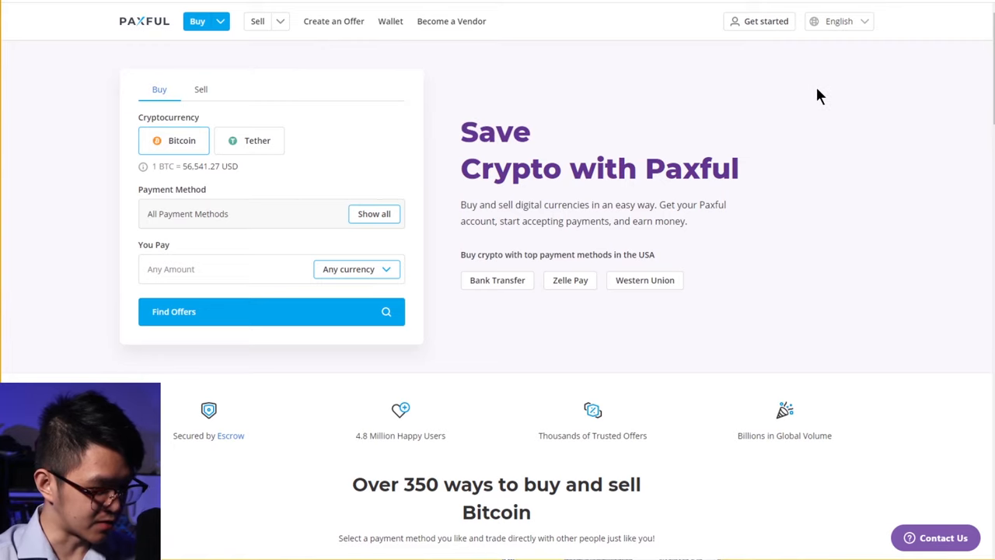
{"action": "left_click", "coordinate": [765, 22]}
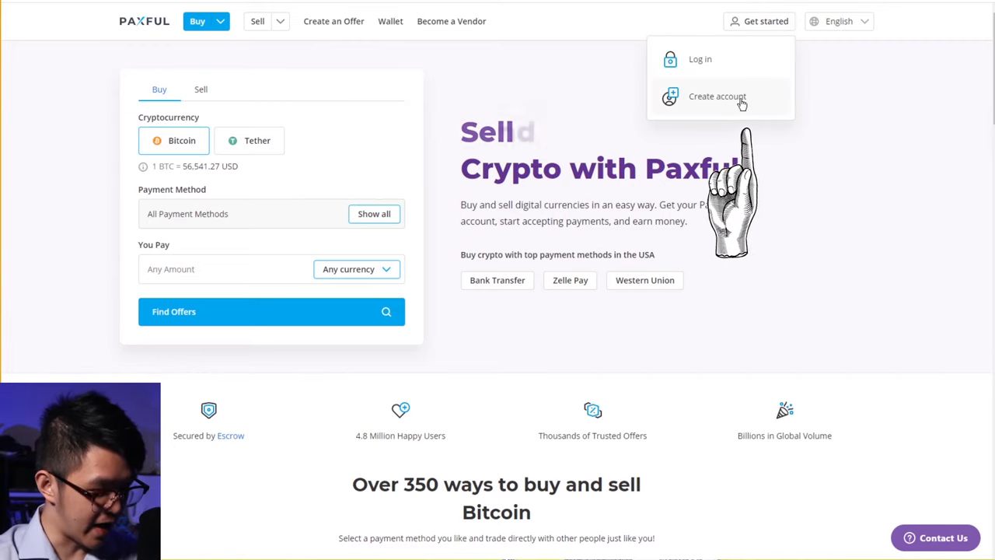
{"action": "left_click", "coordinate": [717, 96]}
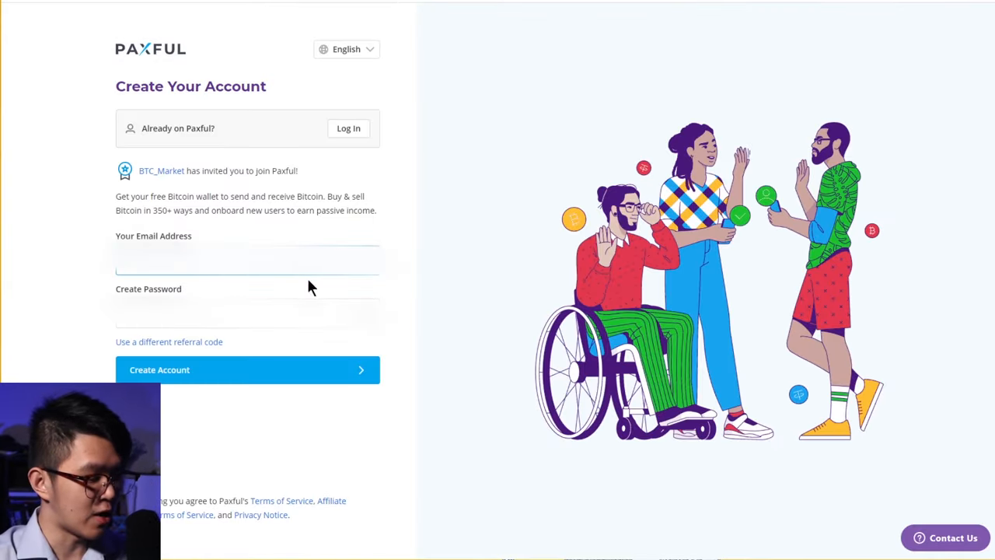
{"action": "mouse_move", "coordinate": [439, 243]}
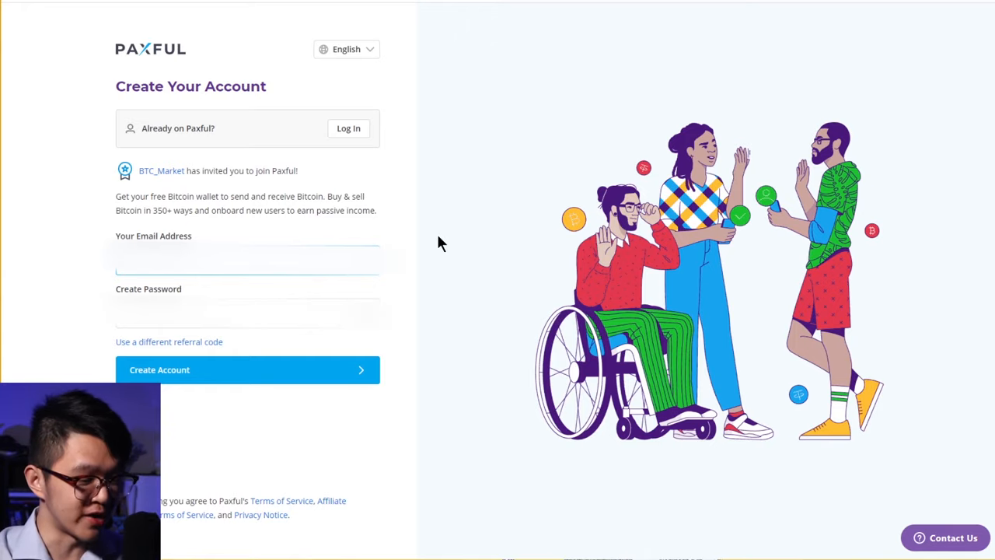
{"action": "left_click", "coordinate": [247, 370]}
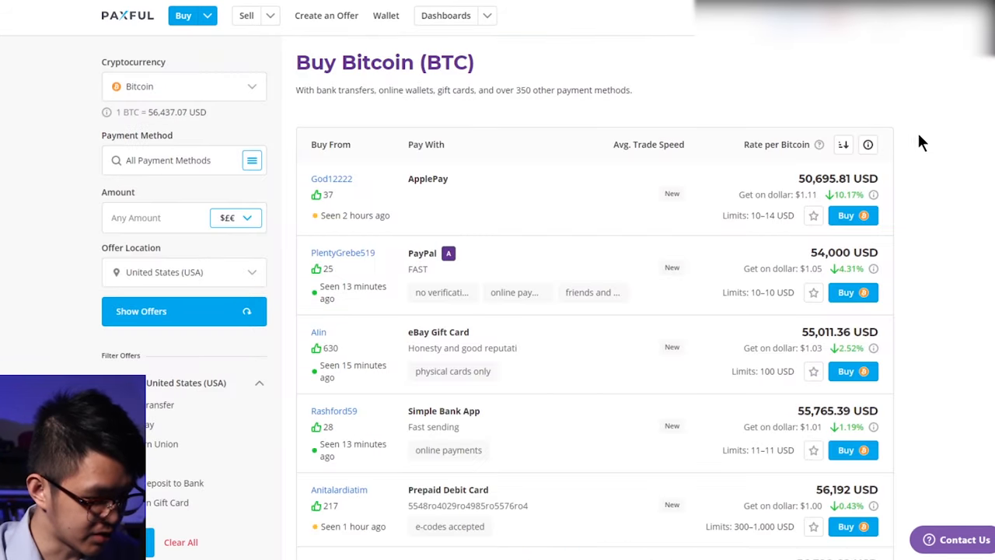
- Scroll through the Buy Bitcoin offers list of US sellers
{"action": "scroll", "scroll_direction": "down", "scroll_amount": 3}
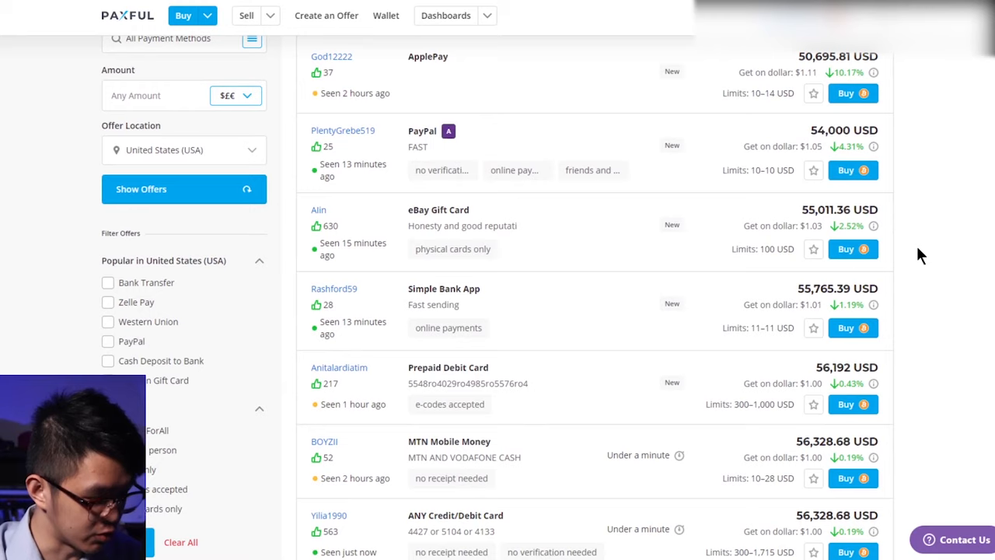
{"action": "scroll", "scroll_direction": "down", "scroll_amount": 3}
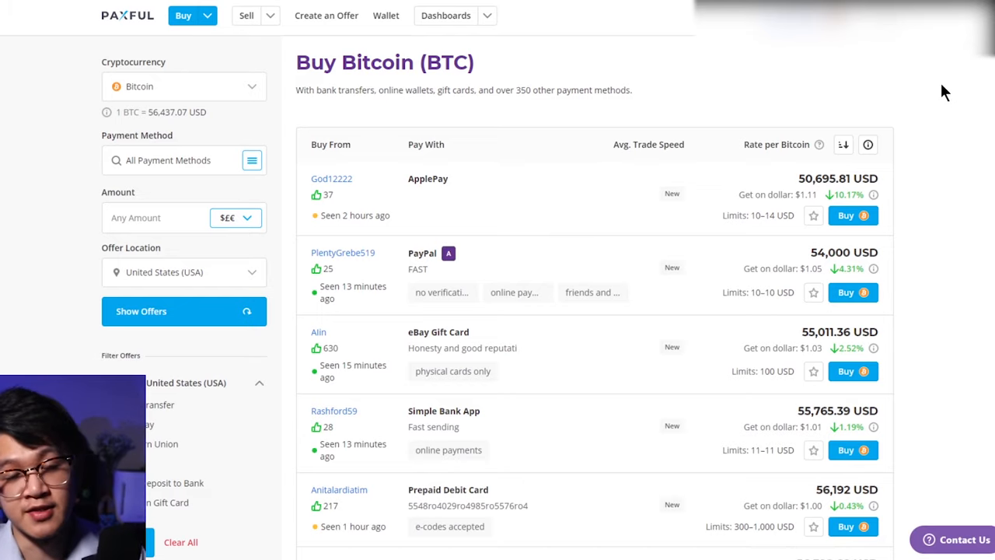
{"action": "mouse_move", "coordinate": [905, 96]}
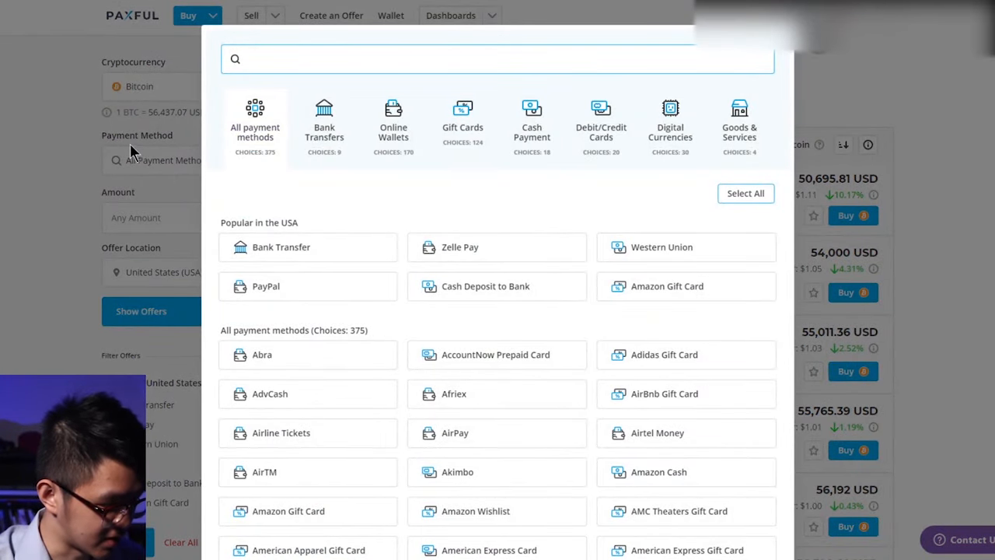
- Filter the Bitcoin offers to the Amazon Gift Card payment method
{"action": "left_click", "coordinate": [665, 286]}
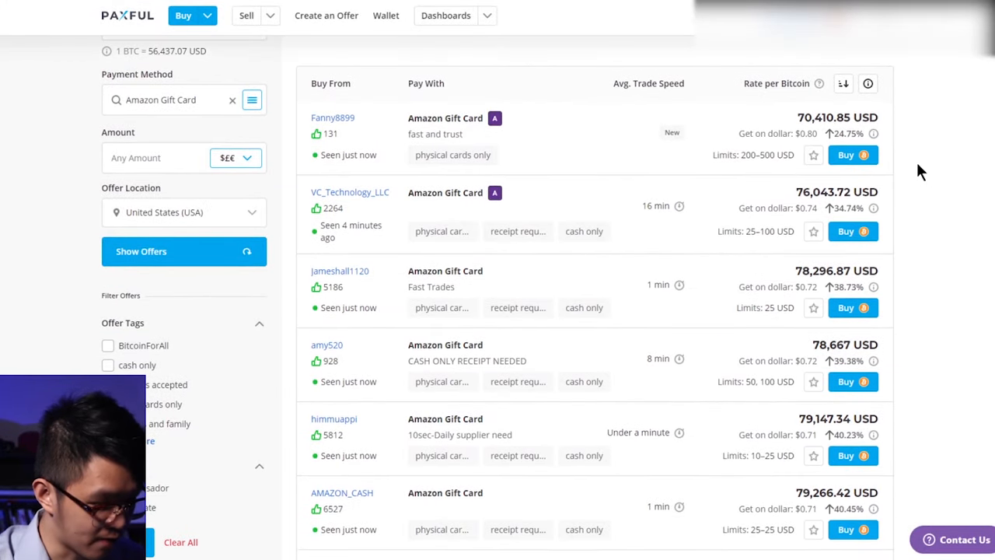
{"action": "mouse_move", "coordinate": [927, 379]}
{"action": "type", "text": "tar"}
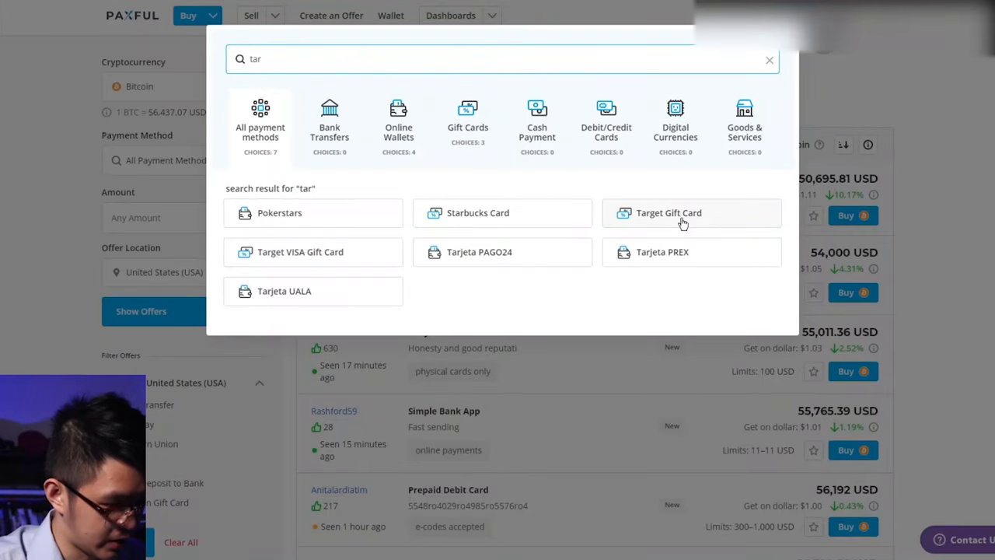
{"action": "left_click", "coordinate": [669, 211]}
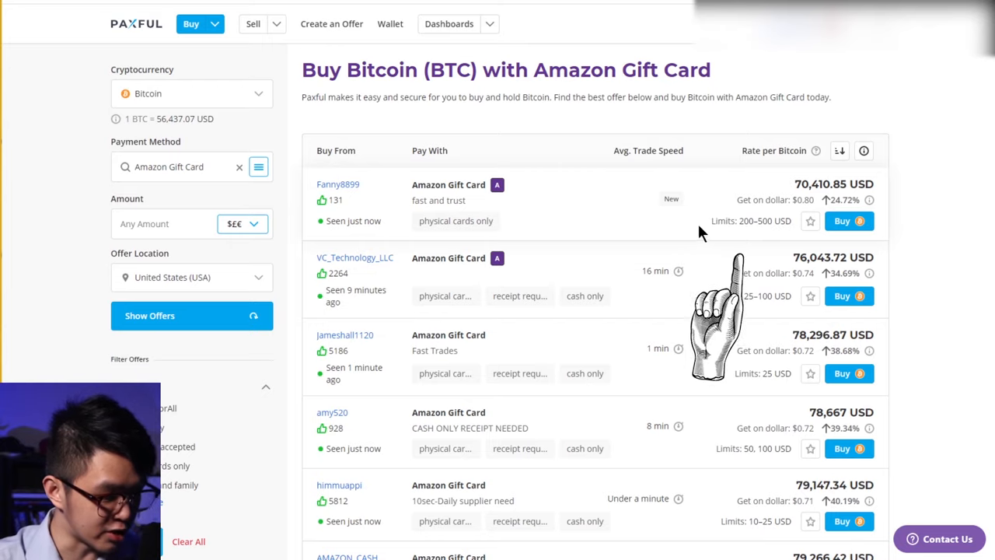
{"action": "mouse_move", "coordinate": [792, 235]}
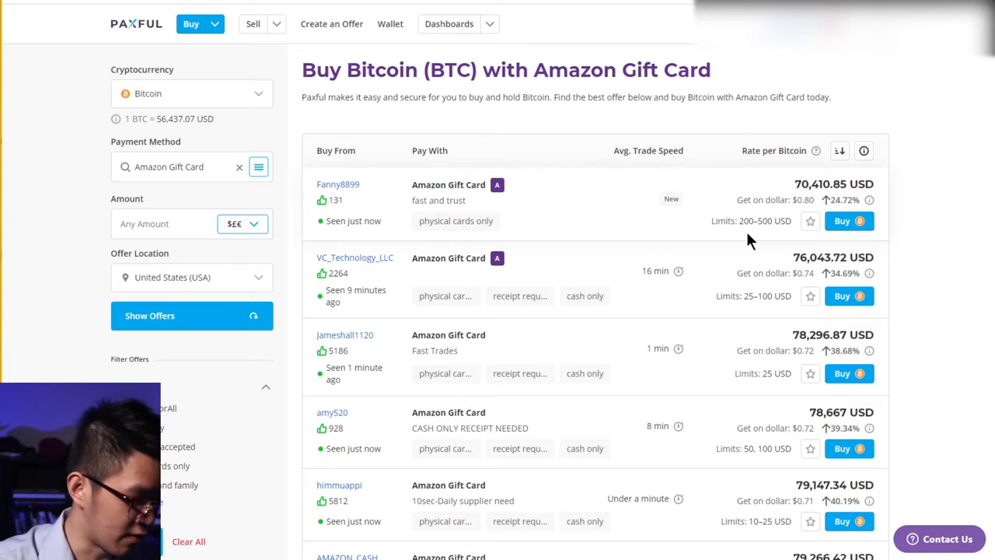
{"action": "left_click", "coordinate": [191, 277]}
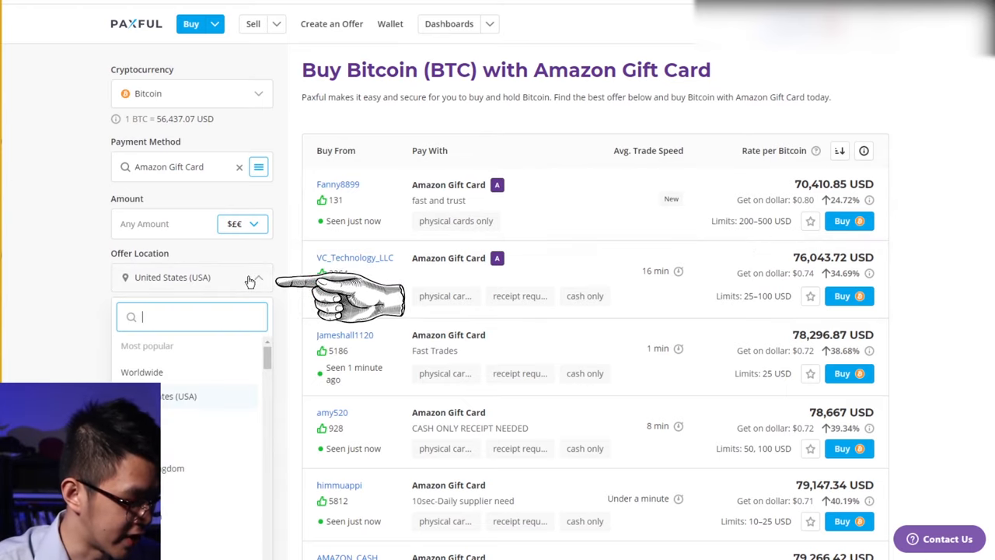
{"action": "scroll", "scroll_direction": "down", "scroll_amount": 3}
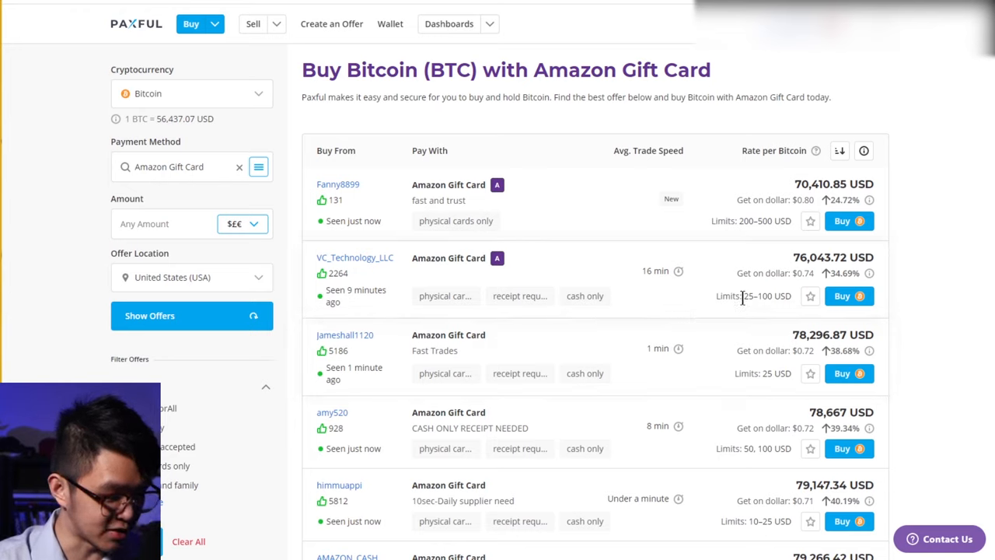
{"action": "scroll", "scroll_direction": "down", "scroll_amount": 3}
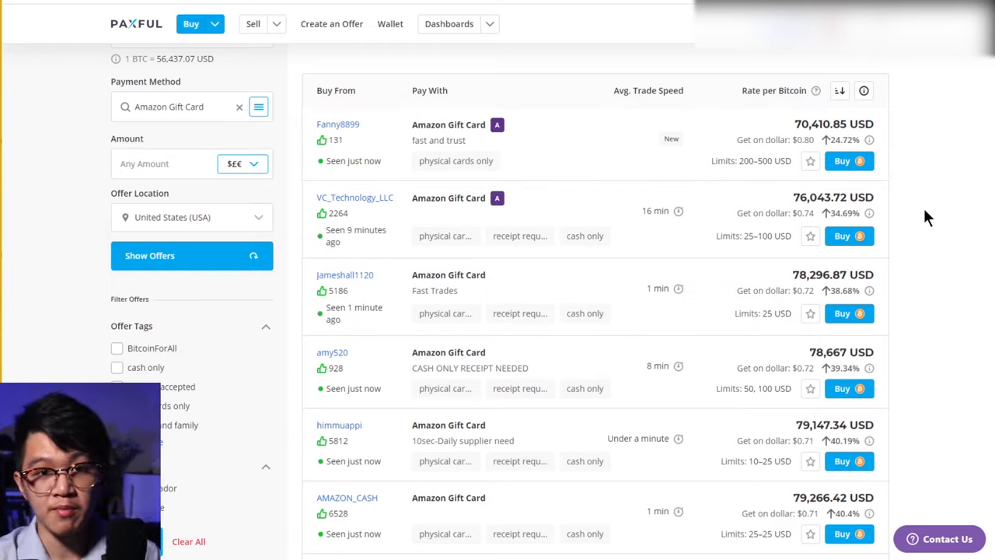
{"action": "mouse_move", "coordinate": [933, 243]}
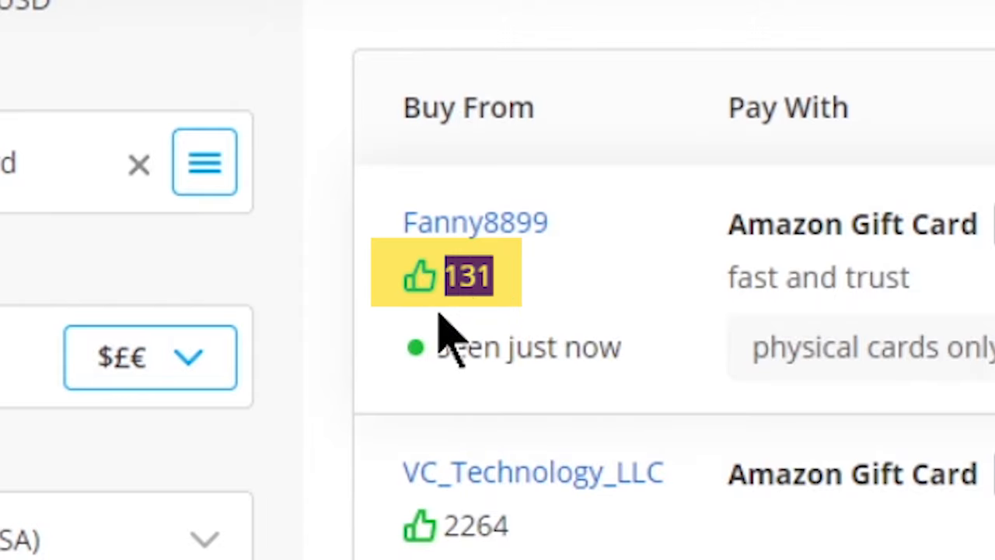
{"action": "mouse_move", "coordinate": [614, 296]}
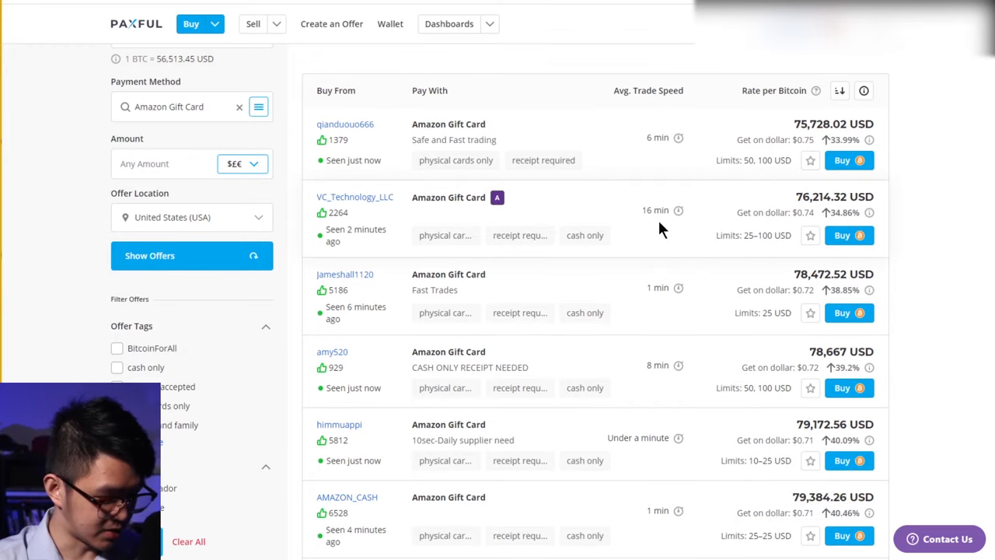
{"action": "mouse_move", "coordinate": [839, 235]}
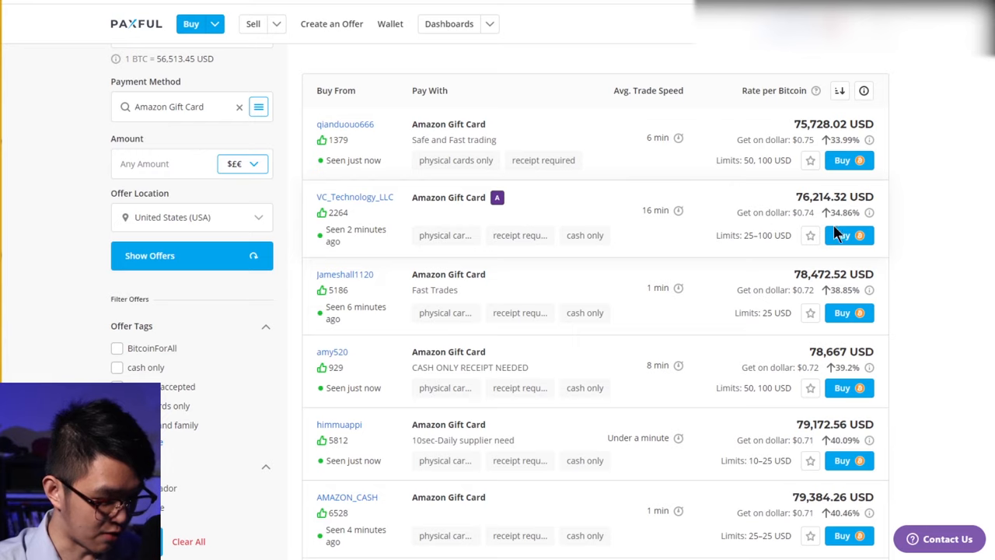
- Enter 100 USD in the 'I will pay' field, converting to 0.00131209 BTC
{"action": "left_click", "coordinate": [850, 234]}
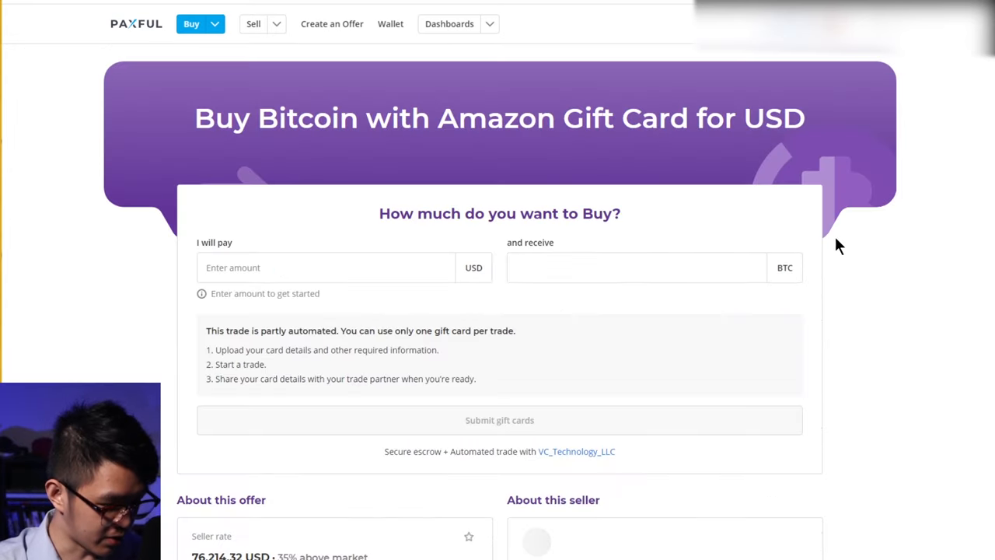
{"action": "left_click", "coordinate": [327, 267]}
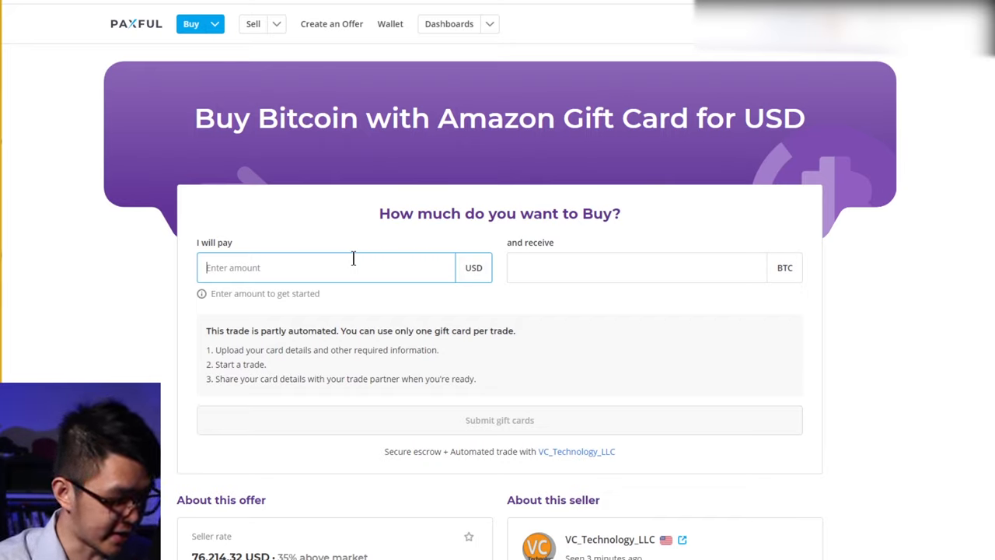
{"action": "type", "text": "100"}
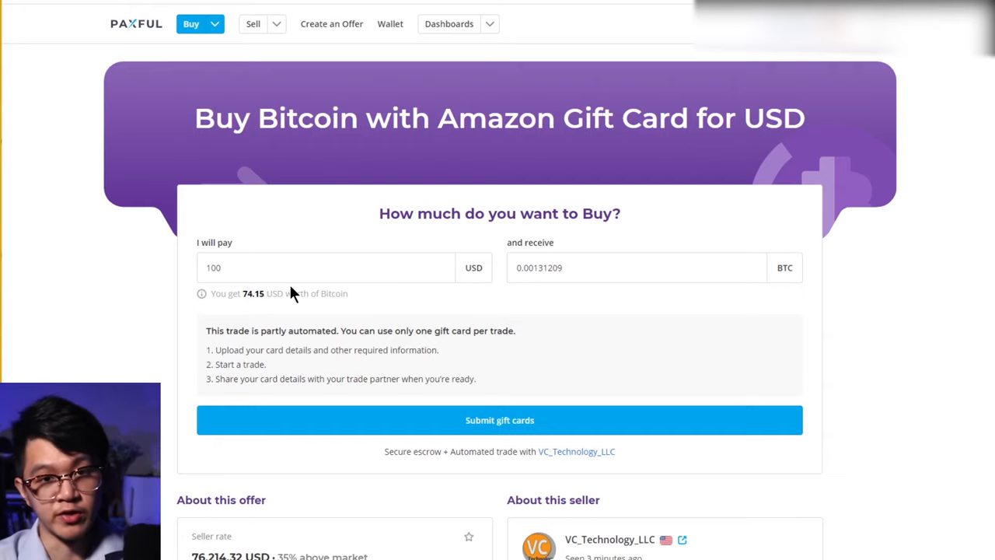
{"action": "mouse_move", "coordinate": [292, 351]}
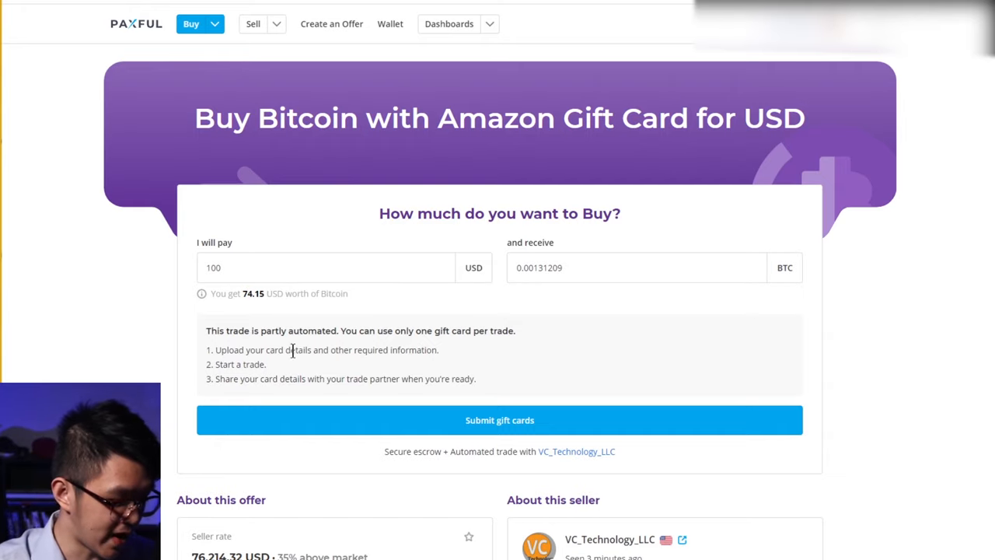
- Expand 'Read more' under Offer terms to show the seller's full requirements
{"action": "scroll", "scroll_direction": "down", "scroll_amount": 3}
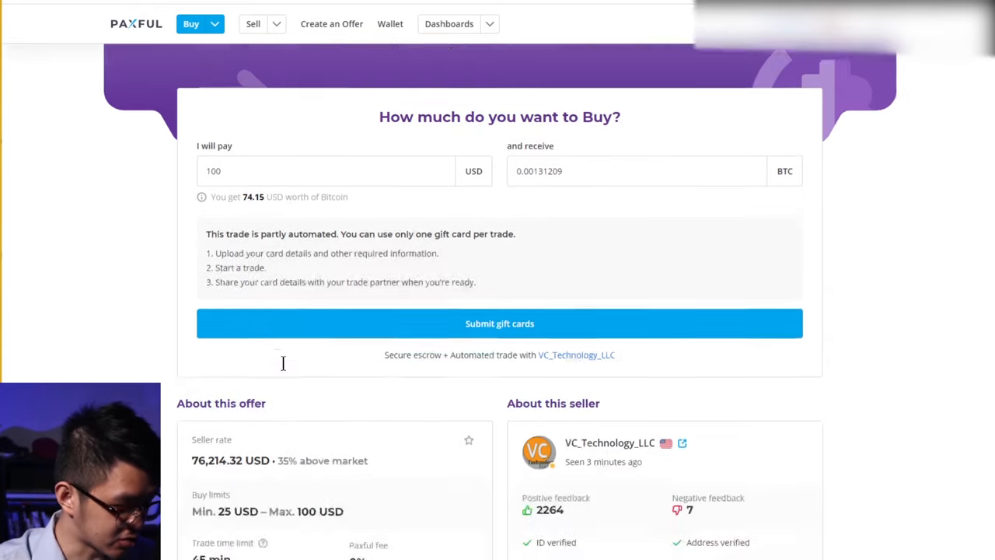
{"action": "scroll", "scroll_direction": "down", "scroll_amount": 3}
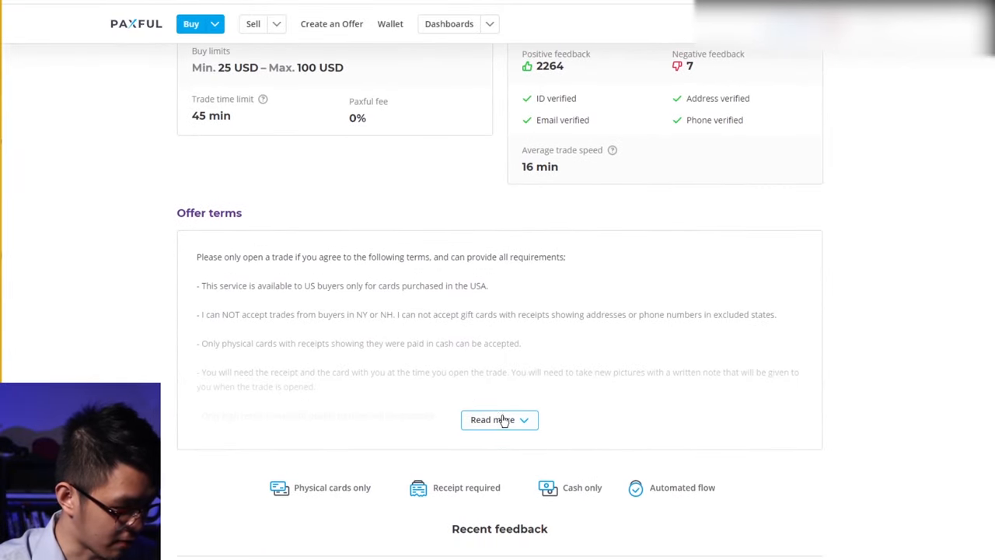
{"action": "left_click", "coordinate": [499, 420]}
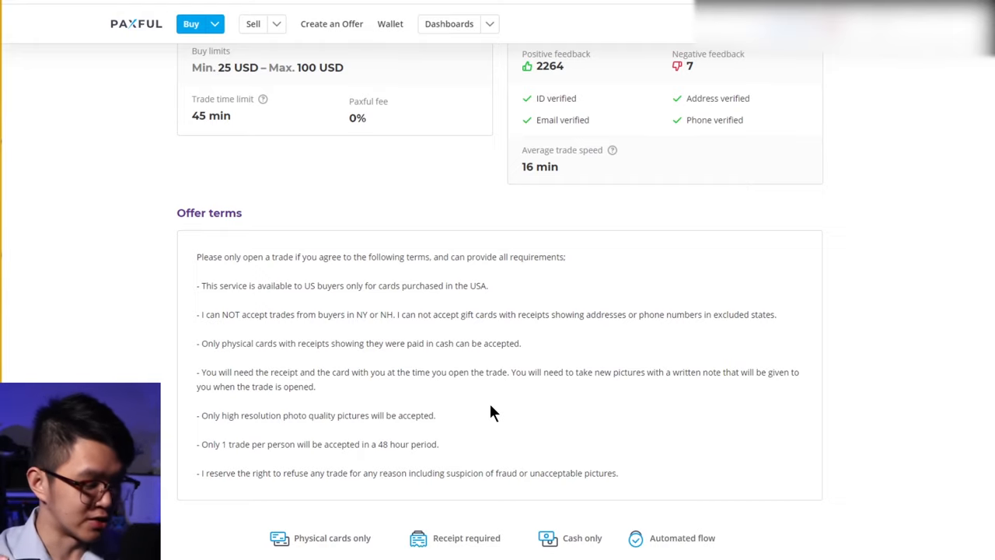
{"action": "scroll", "scroll_direction": "down", "scroll_amount": 3}
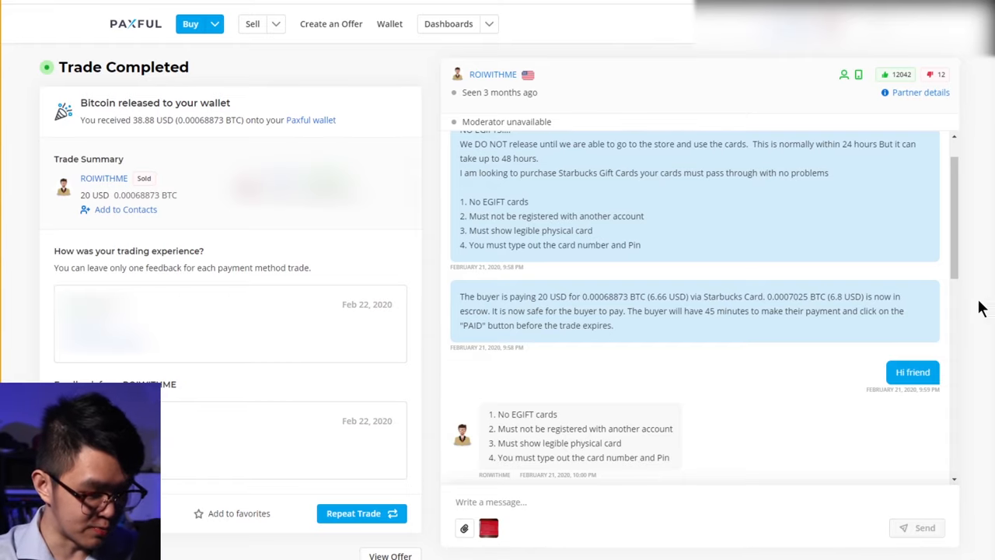
{"action": "mouse_move", "coordinate": [968, 247]}
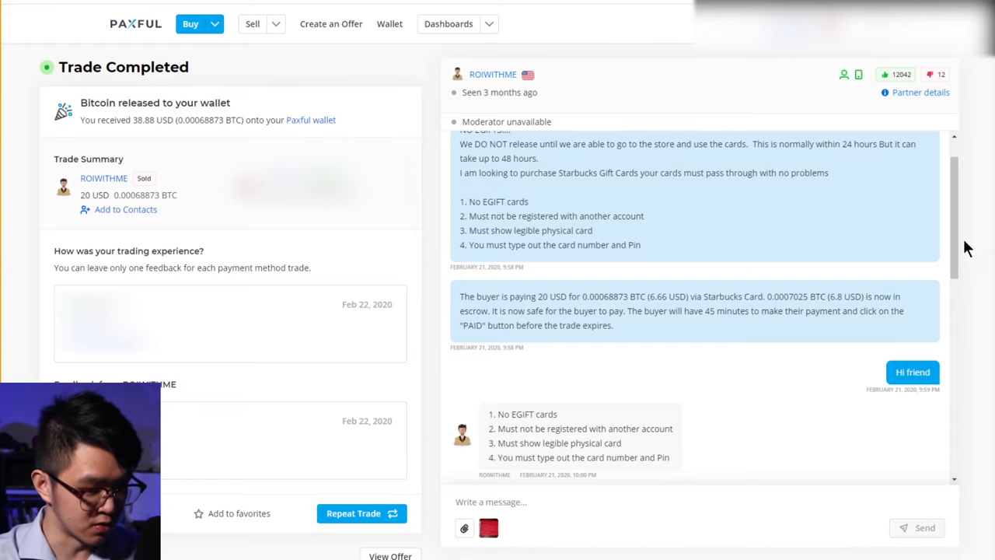
- Scroll the completed trade's chat down to the Bitcoin release and feedback messages
{"action": "scroll", "scroll_direction": "down", "scroll_amount": 3}
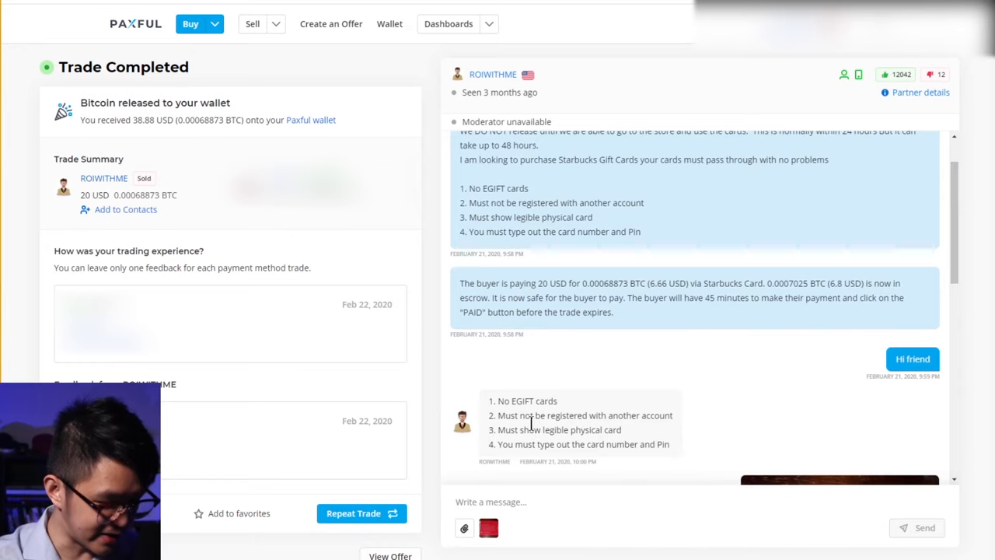
{"action": "mouse_move", "coordinate": [714, 436]}
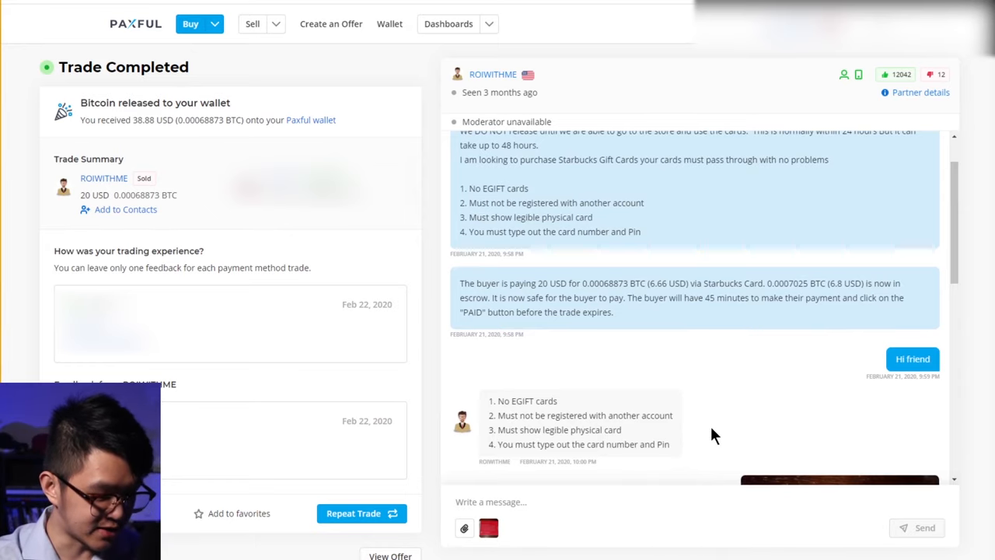
{"action": "scroll", "scroll_direction": "down", "scroll_amount": 3}
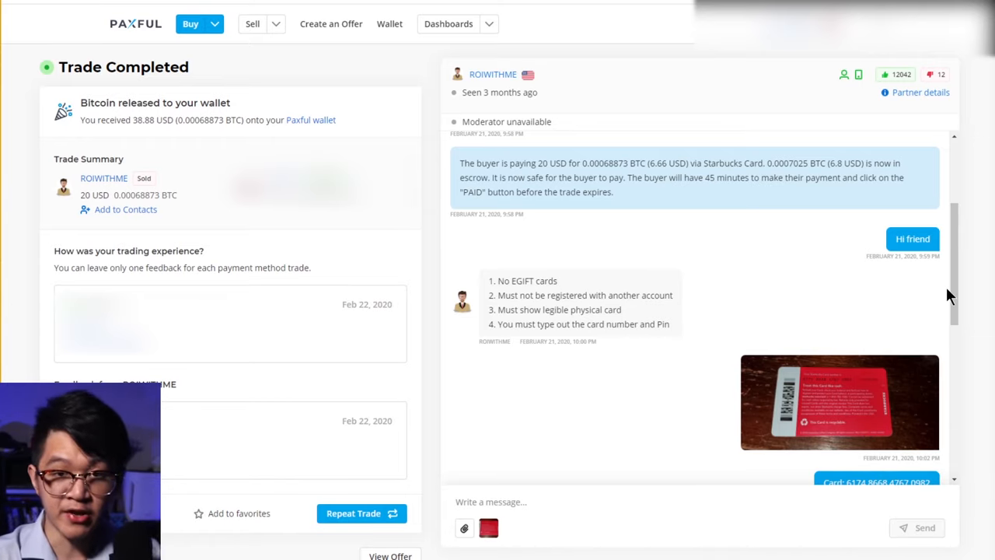
{"action": "scroll", "scroll_direction": "down", "scroll_amount": 3}
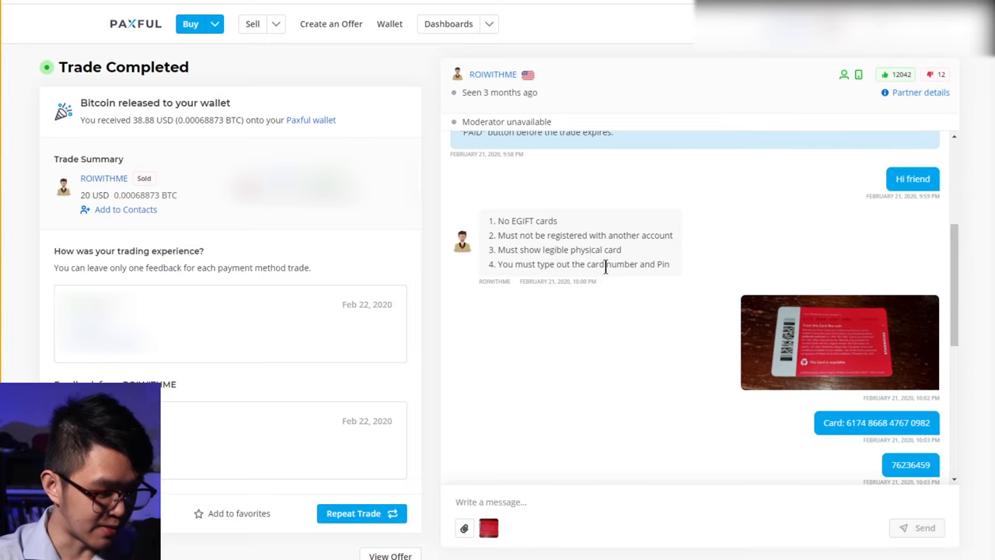
{"action": "scroll", "scroll_direction": "down", "scroll_amount": 3}
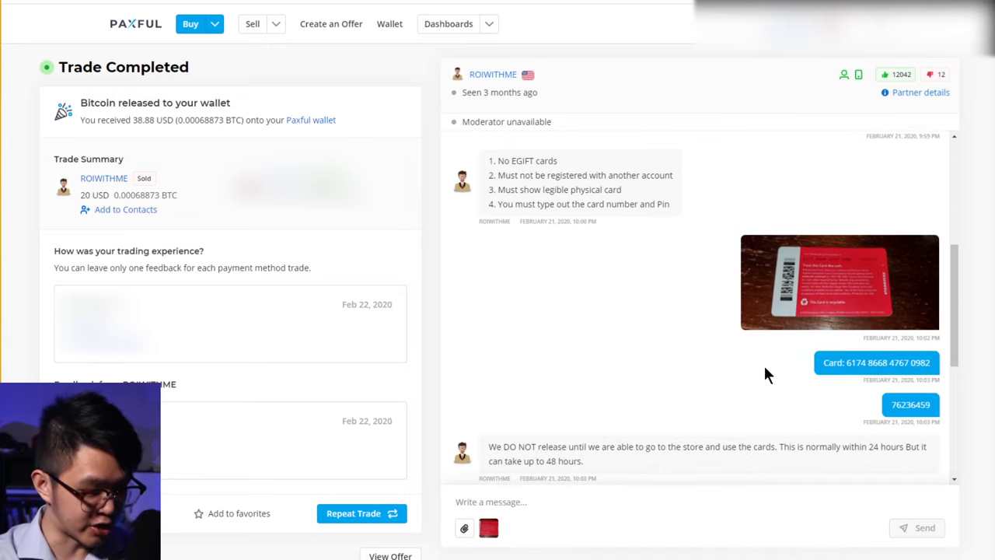
{"action": "scroll", "scroll_direction": "down", "scroll_amount": 3}
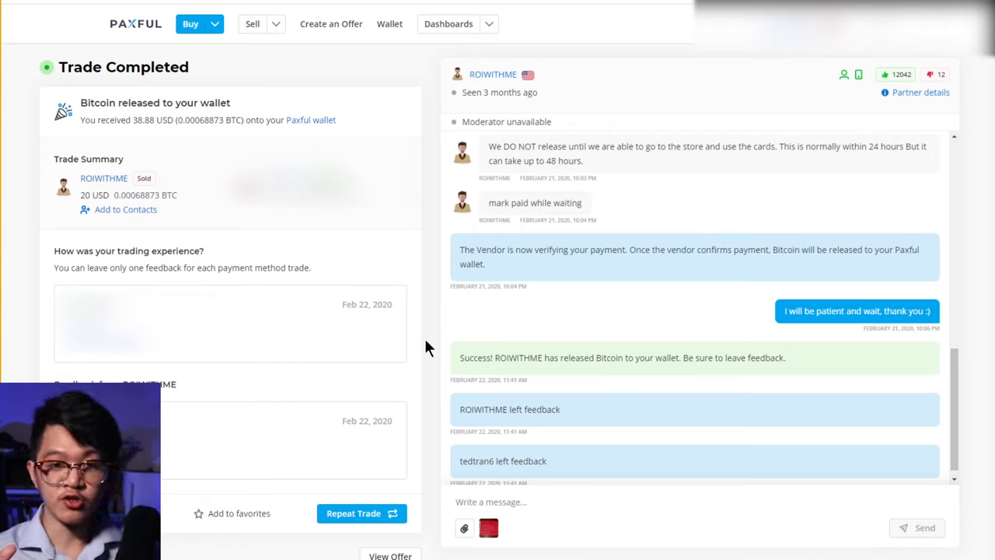
{"action": "mouse_move", "coordinate": [806, 379]}
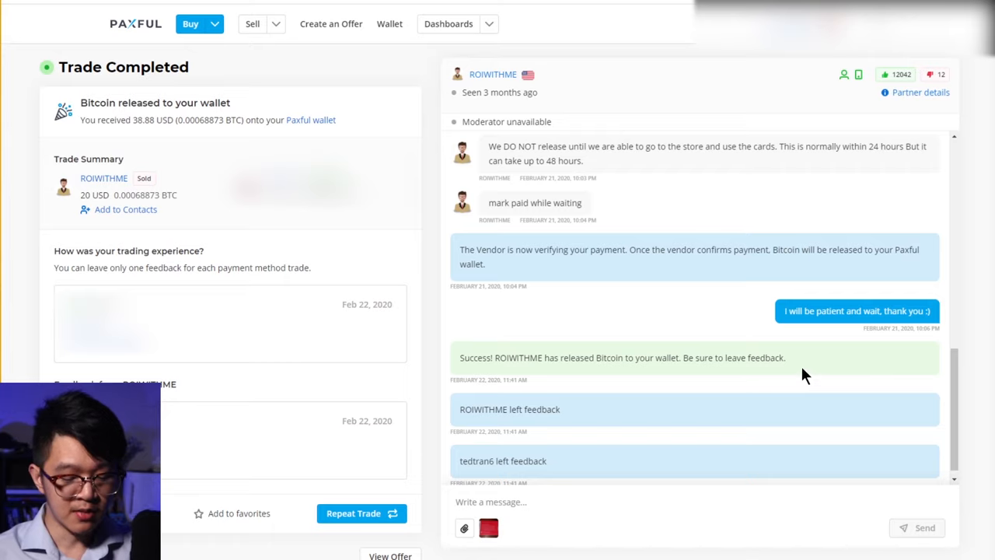
{"action": "mouse_move", "coordinate": [797, 336]}
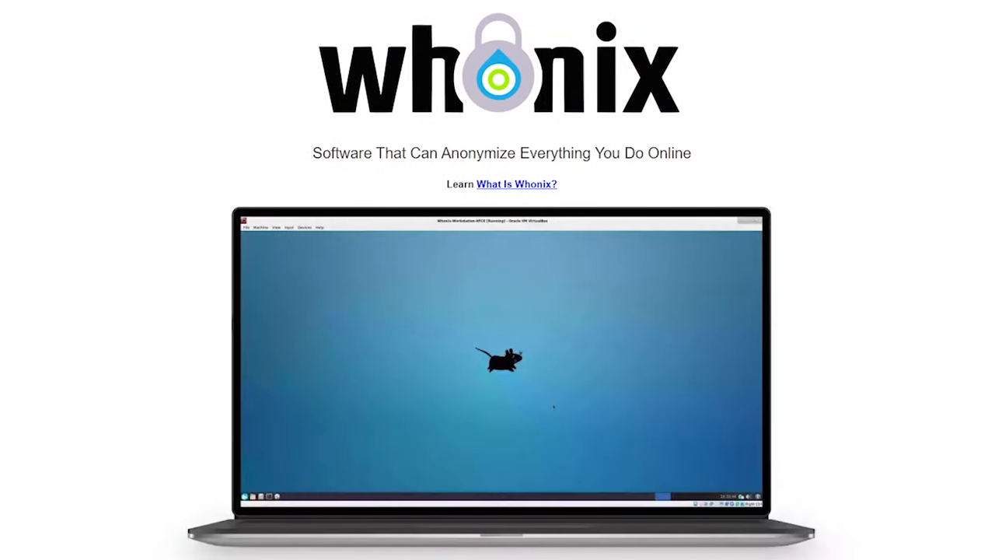
- Scroll the Whonix overview, then the Electrum site's wallet feature list
{"action": "scroll", "scroll_direction": "down", "scroll_amount": 3}
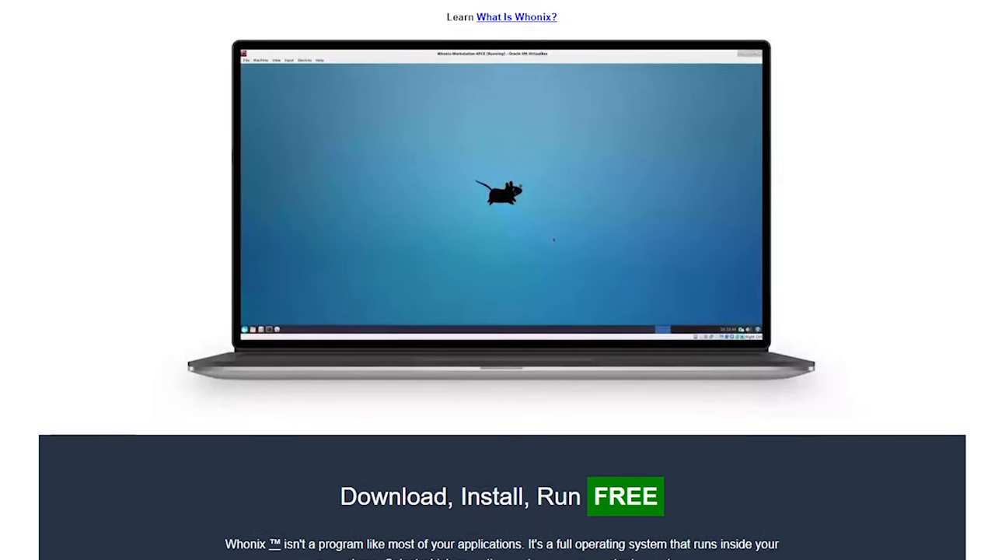
{"action": "scroll", "scroll_direction": "down", "scroll_amount": 3}
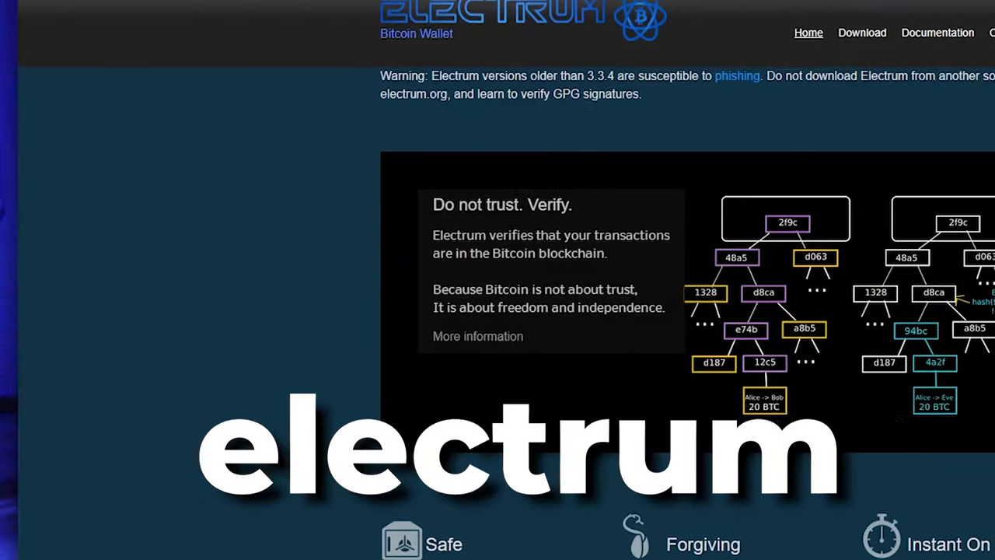
{"action": "scroll", "scroll_direction": "down", "scroll_amount": 3}
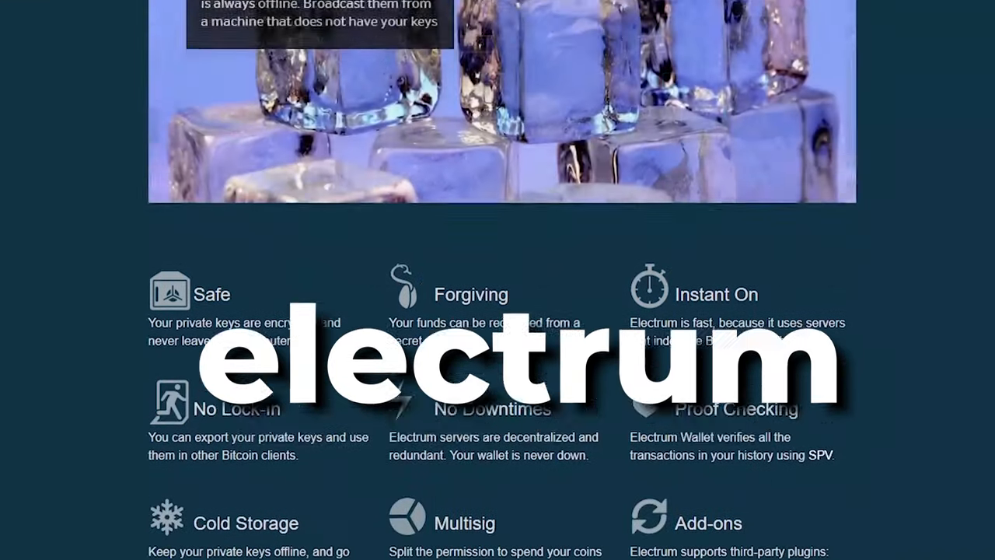